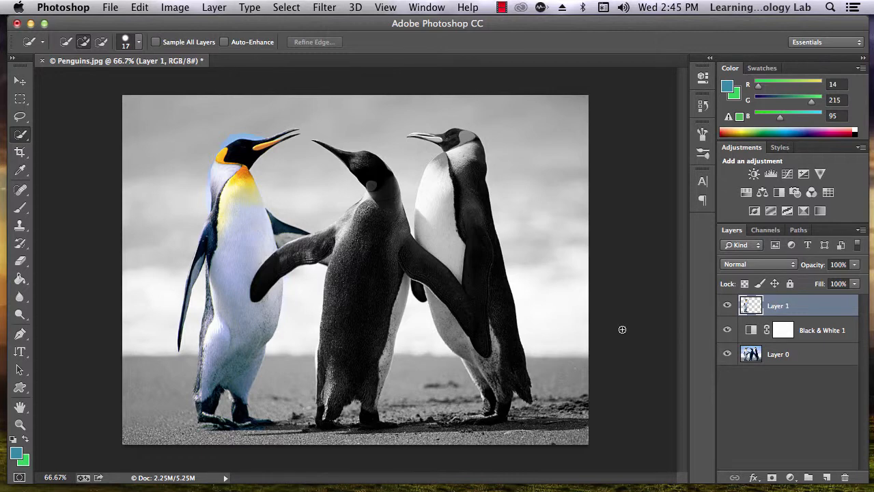
{"action": "mouse_move", "coordinate": [19, 262]}
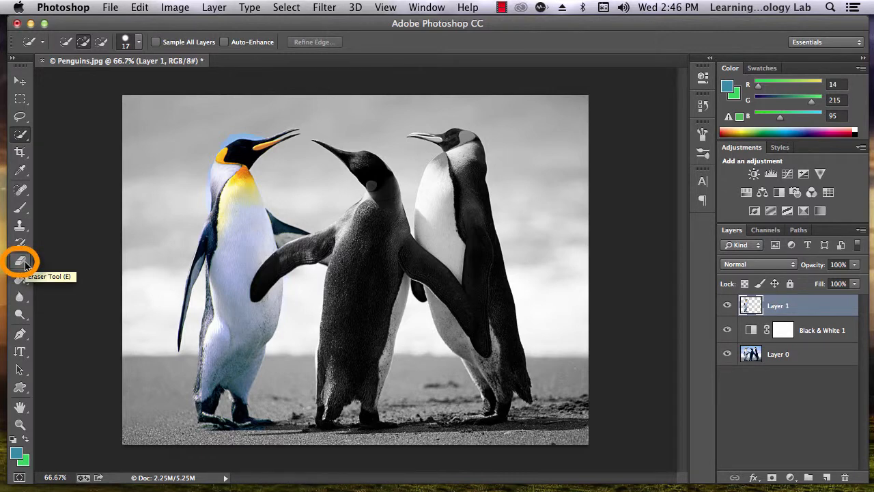
Make the eraser a soft round brush 39 px wide with 0% hardness on Layer 1.
{"action": "left_click", "coordinate": [19, 262]}
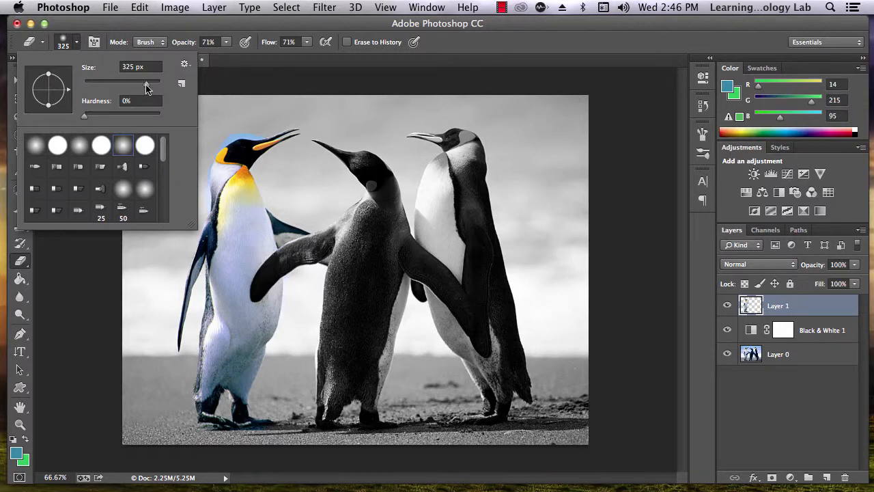
{"action": "left_click_drag", "start_coordinate": [145, 82], "coordinate": [84, 82]}
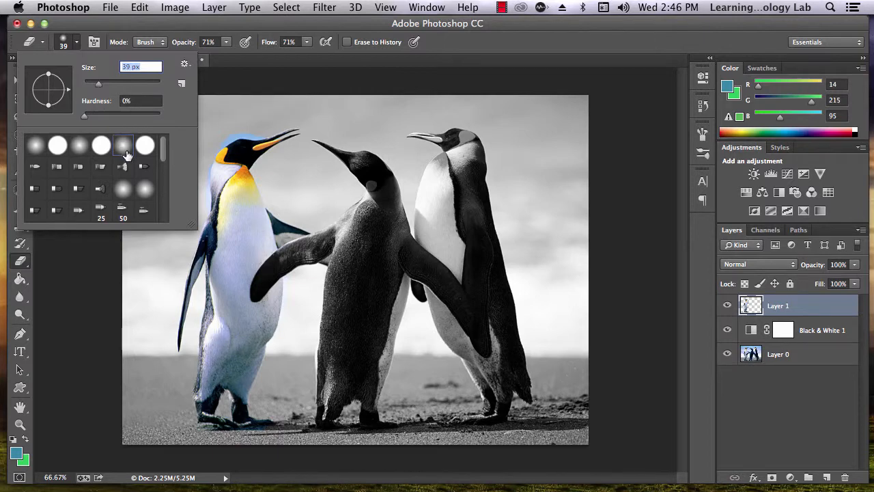
{"action": "mouse_move", "coordinate": [123, 145]}
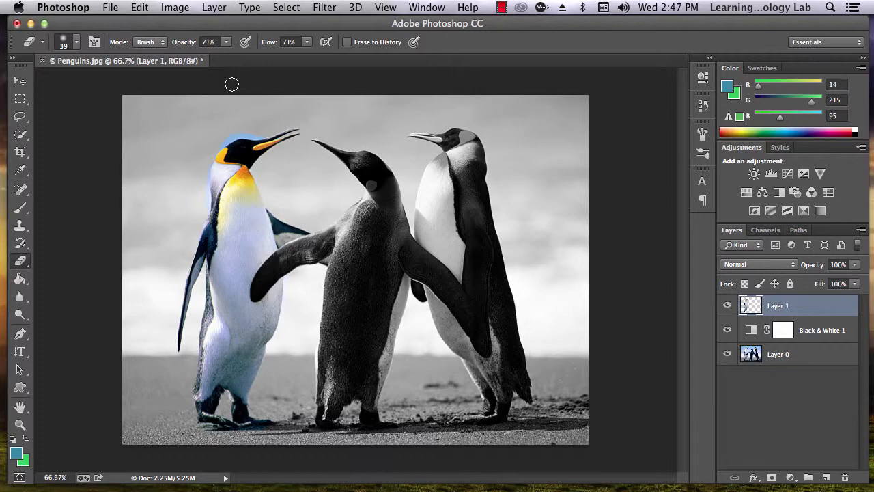
{"action": "left_click", "coordinate": [287, 9]}
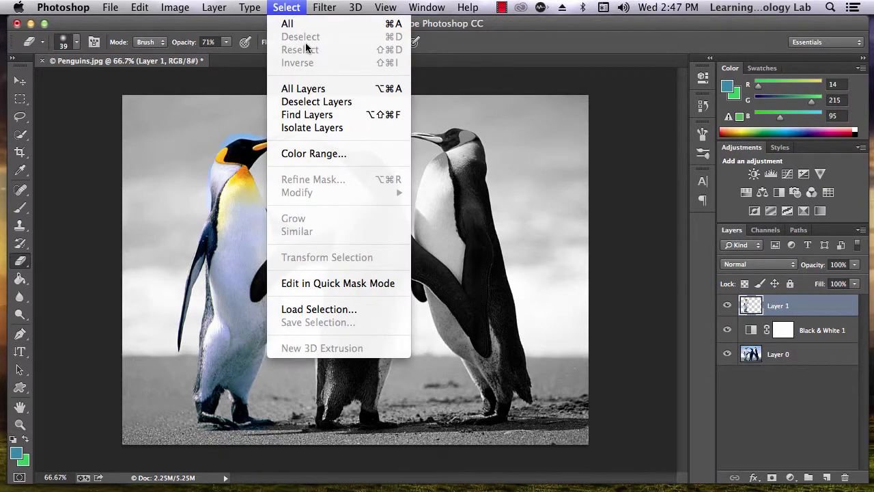
{"action": "mouse_move", "coordinate": [306, 46]}
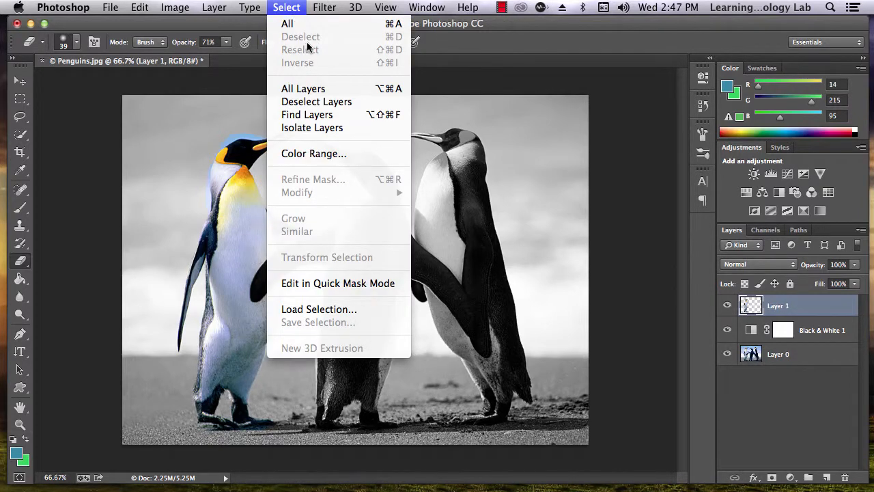
{"action": "mouse_move", "coordinate": [422, 75]}
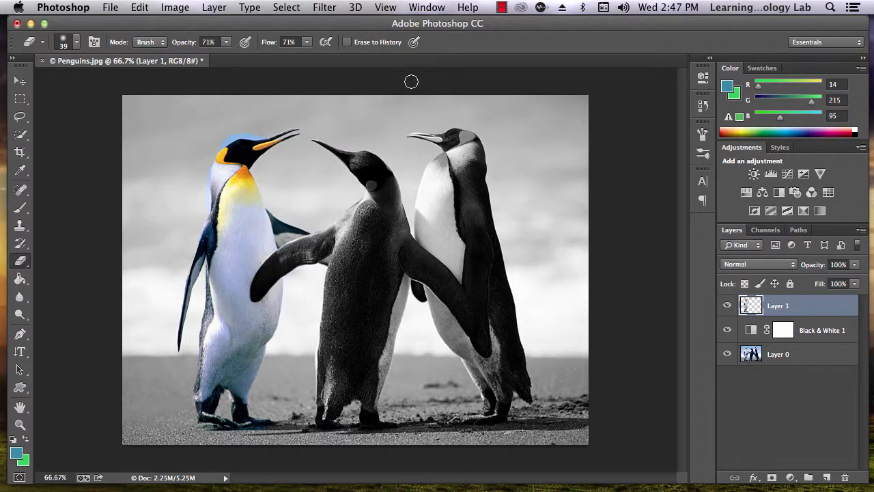
{"action": "mouse_move", "coordinate": [254, 129]}
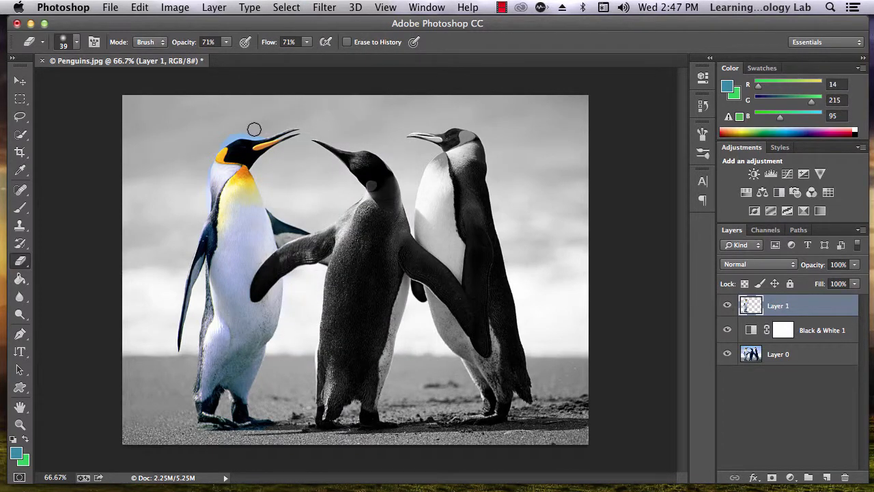